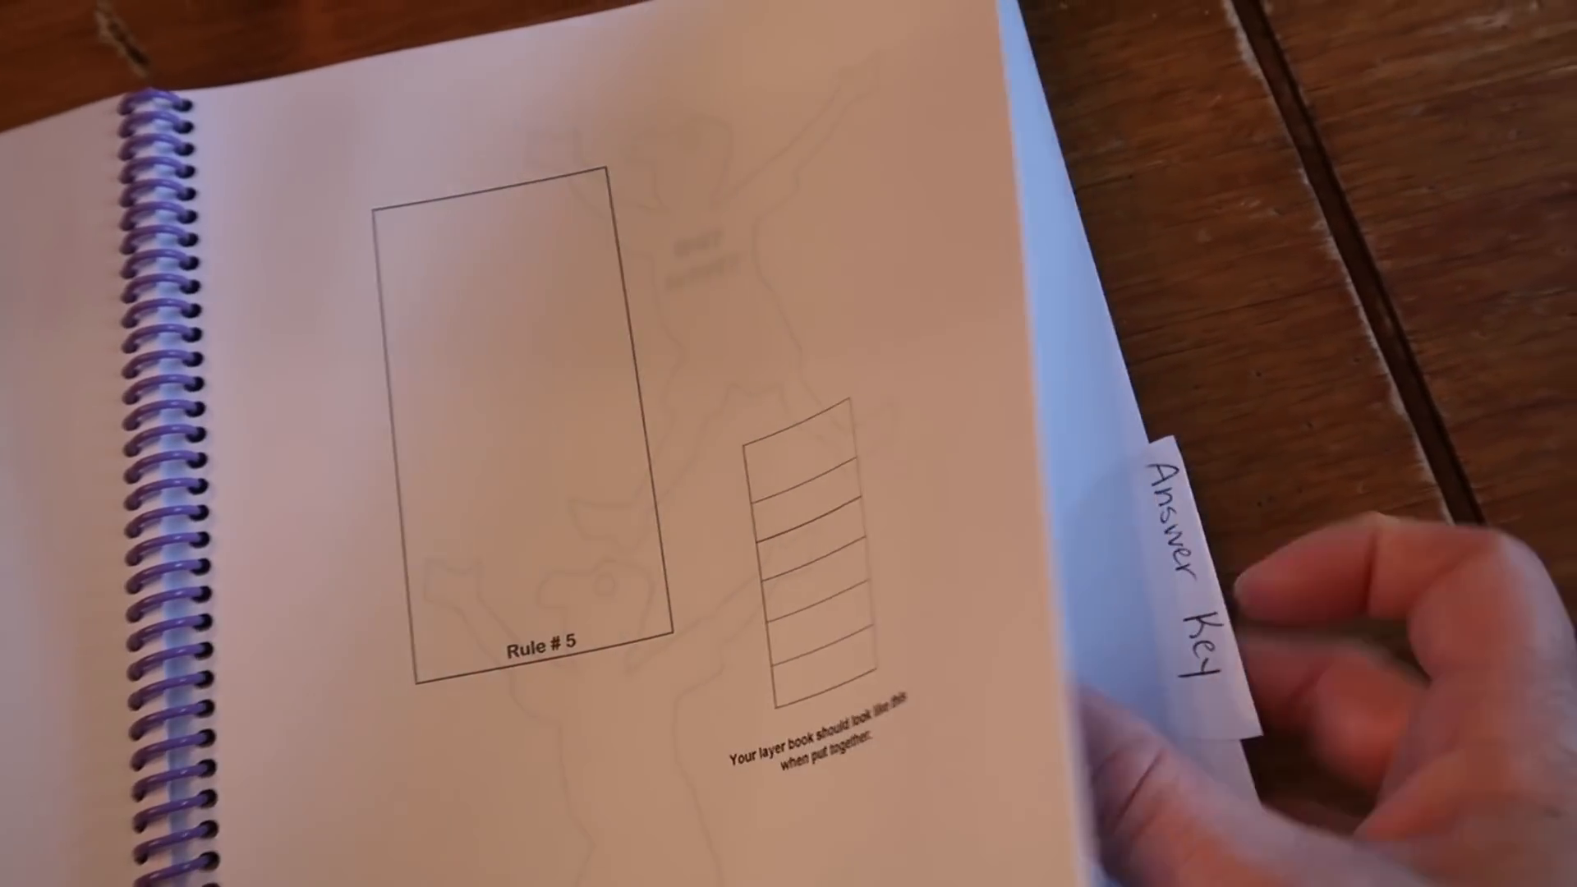
left_click(1187, 564)
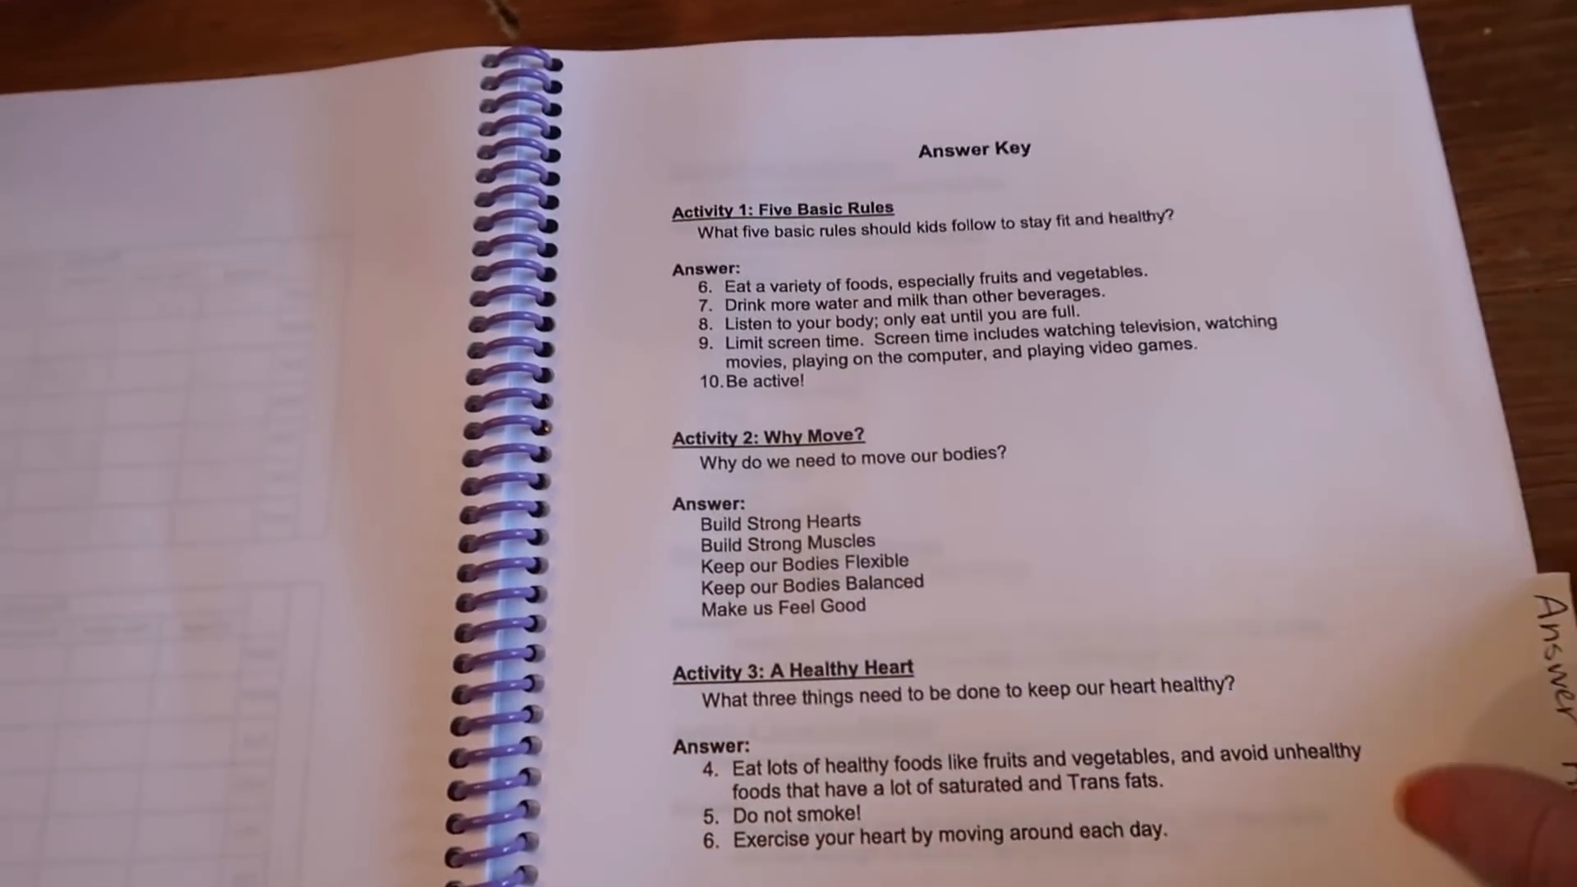